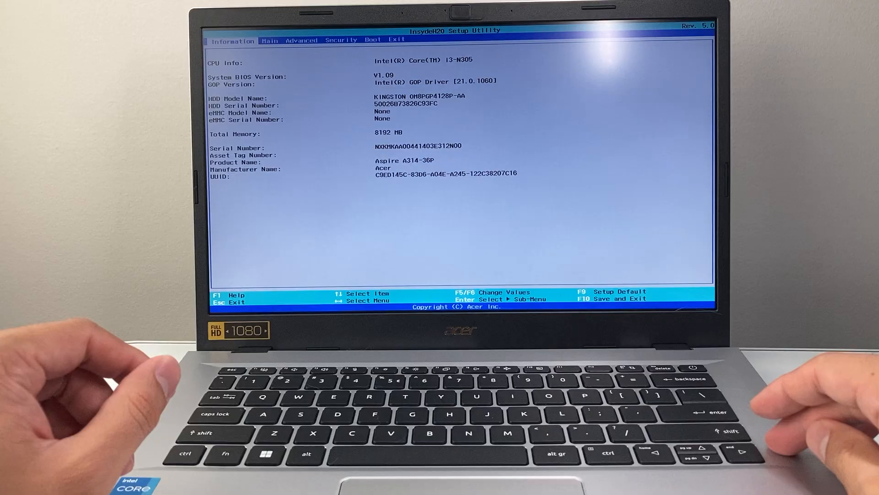
Step: Choose Exit Saving Changes on the Exit tab and confirm Yes to leave setup
{"action": "key", "text": "right"}
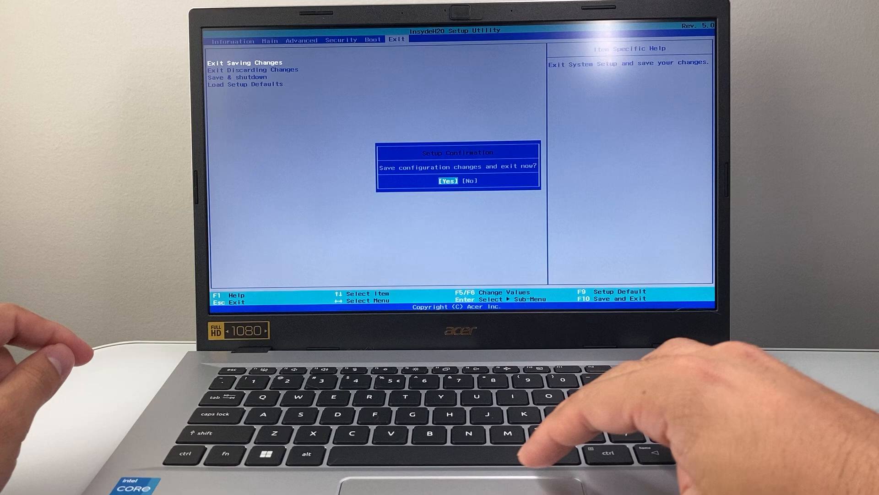
{"action": "key", "text": "enter"}
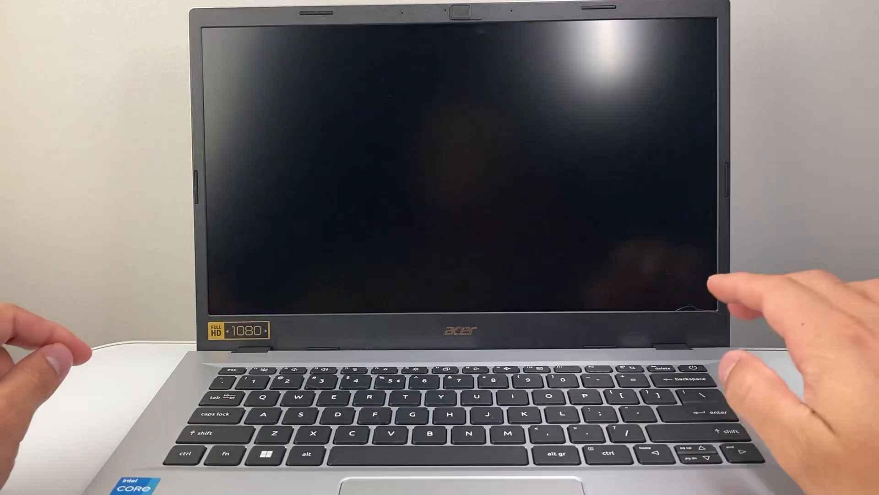